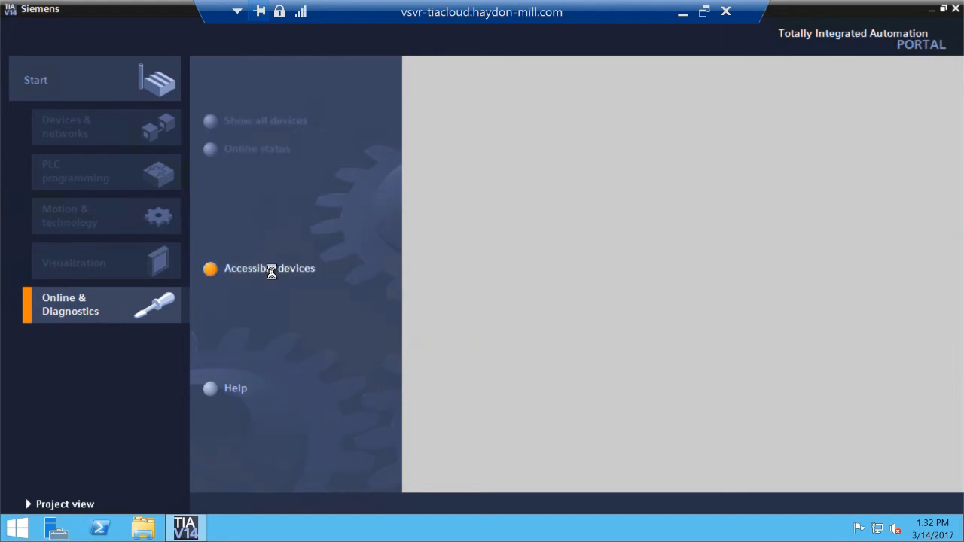
# Step: Bring up the Accessible devices search listing the local PC's network connections
pyautogui.click(268, 268)
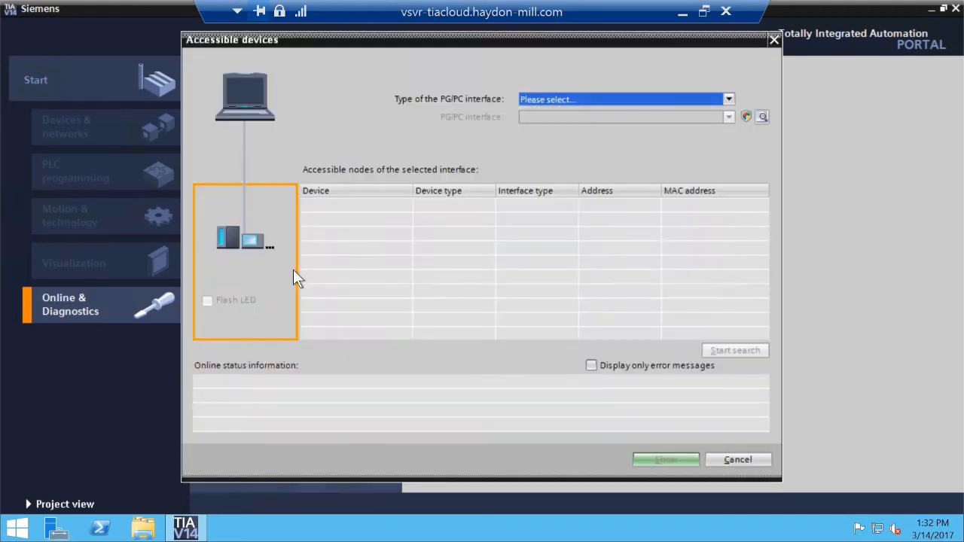
pyautogui.click(643, 122)
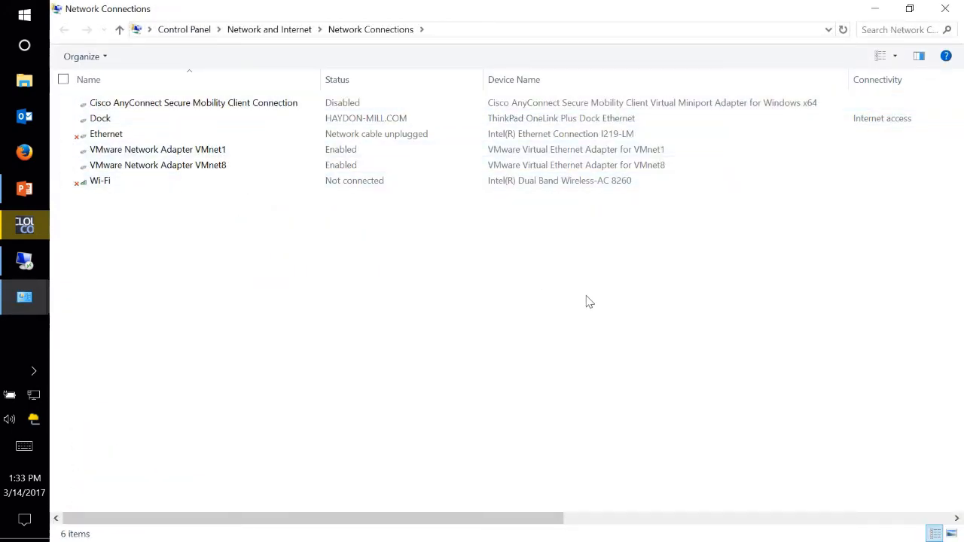
# Step: Show the laptop's network adapters under Control Panel Network Connections
pyautogui.click(100, 117)
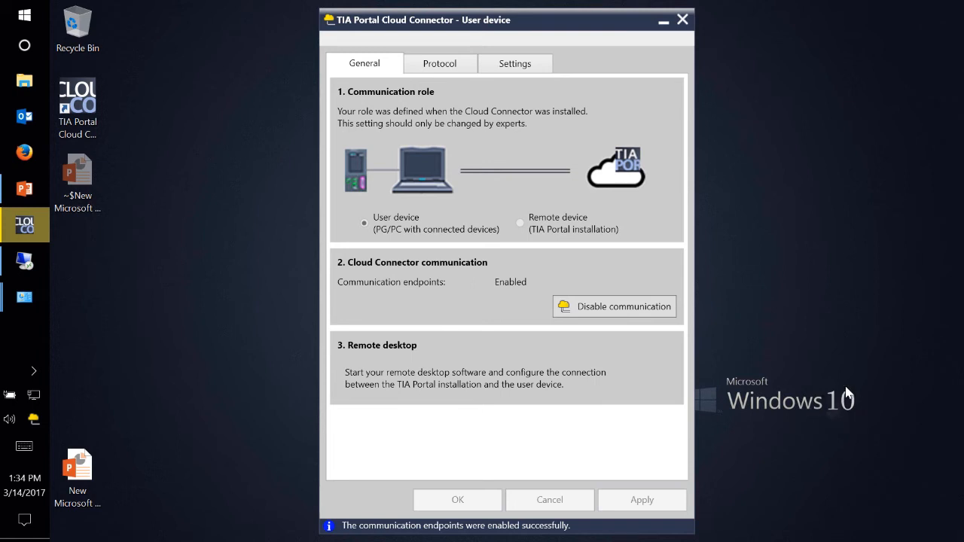
pyautogui.moveTo(828, 378)
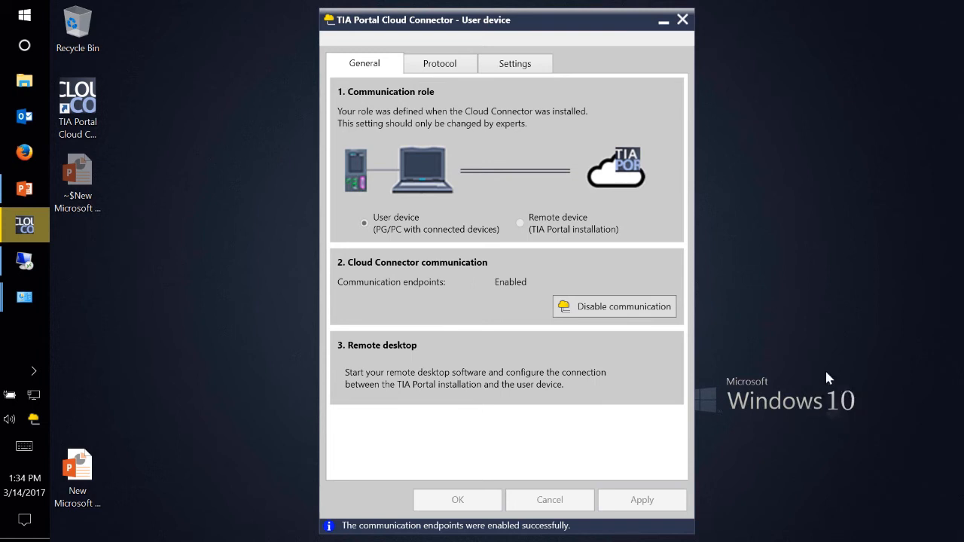